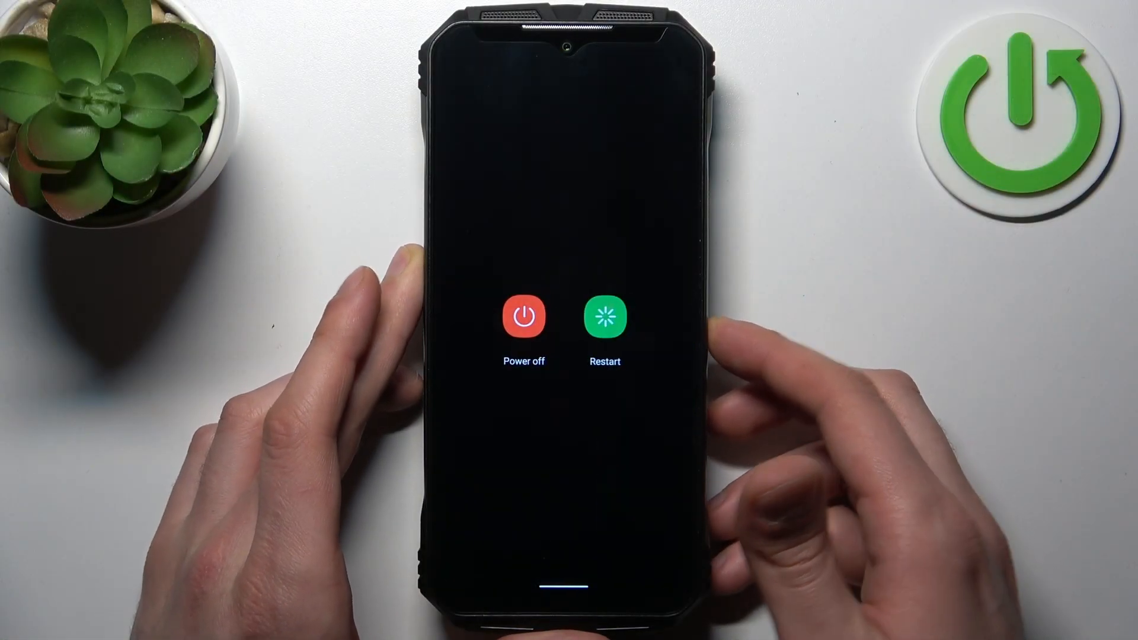
# Step: Choose Power off from the power menu so the phone begins shutting down
pyautogui.click(523, 316)
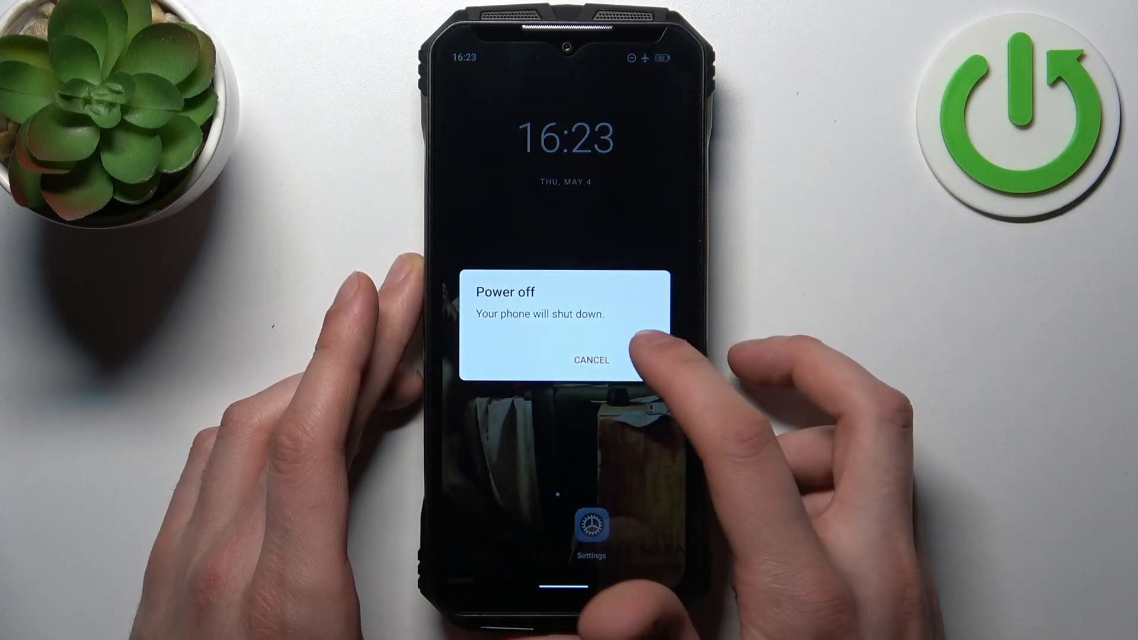